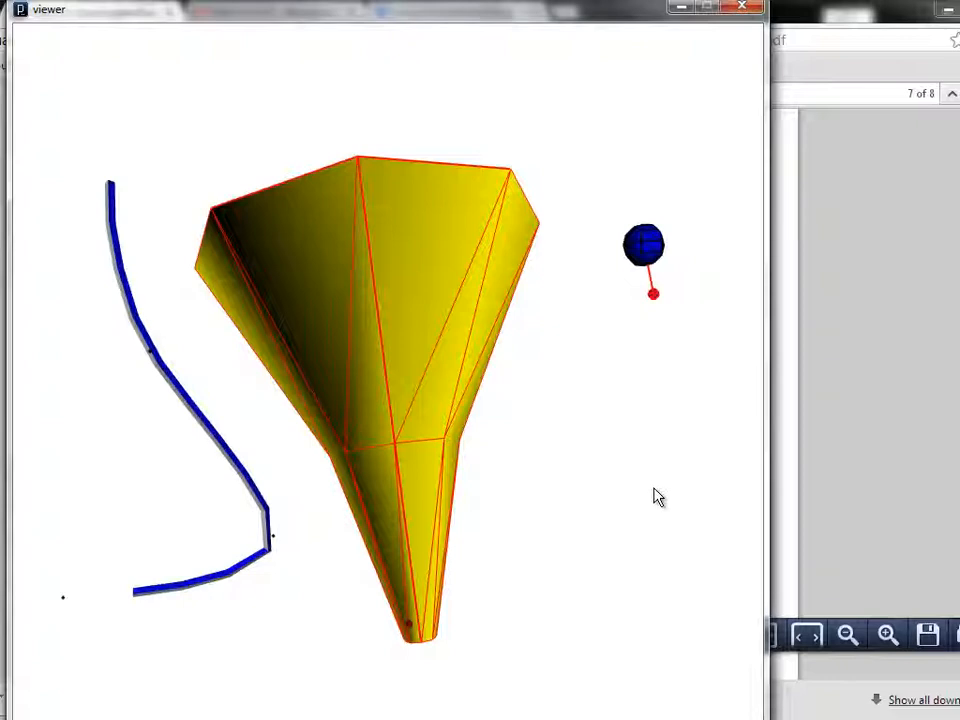
mouse_move(653, 500)
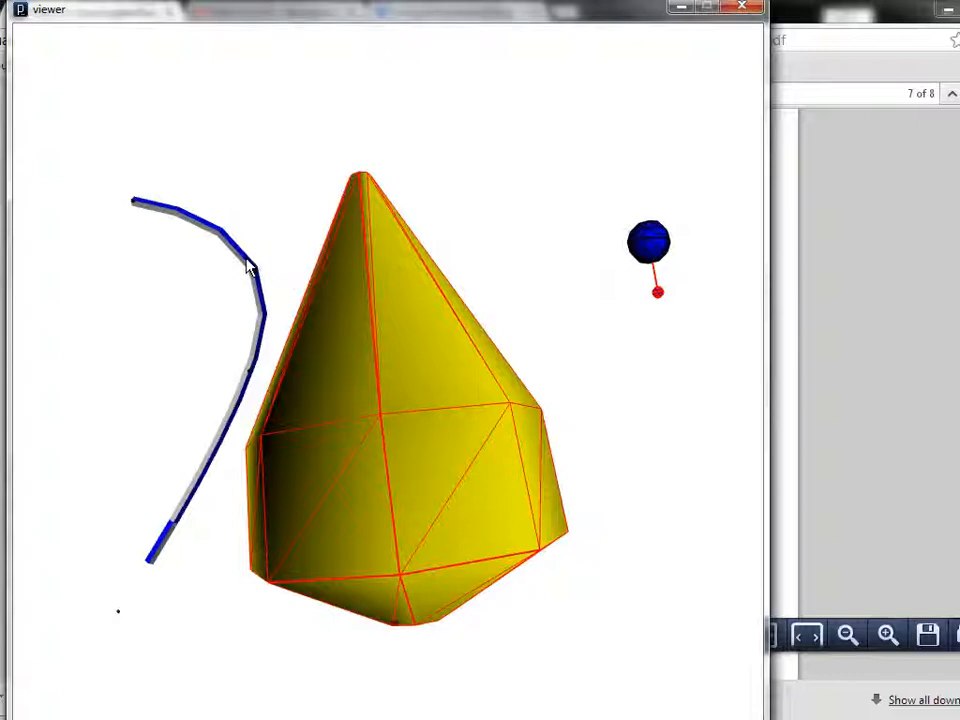
mouse_move(220, 460)
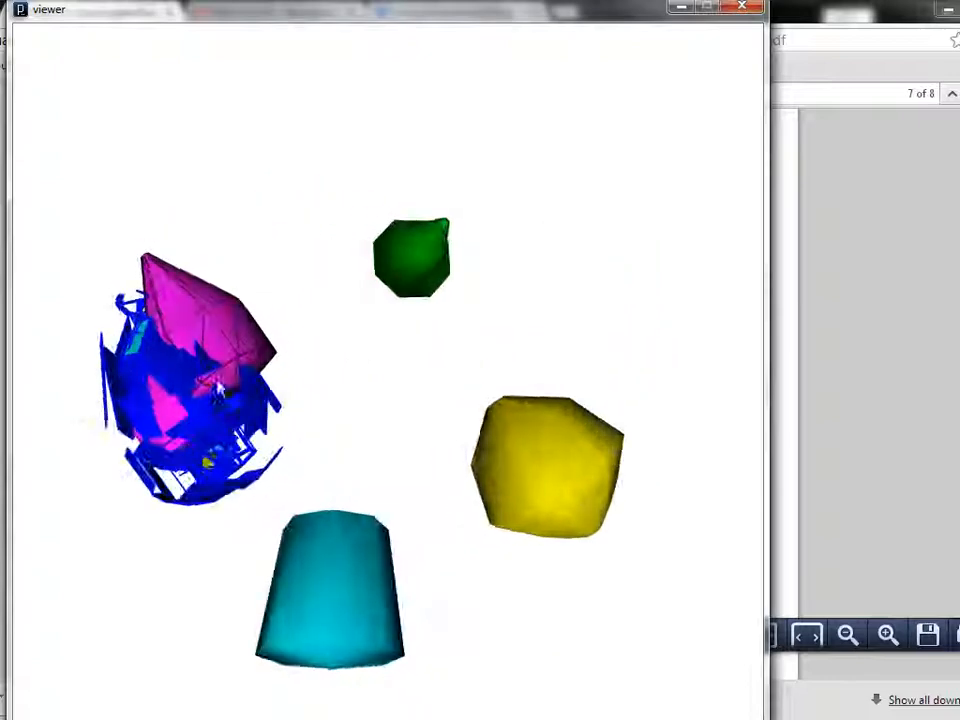
Rotate the coloured-solids scene back to the yellow funnel solid on the blue curve.
left_click_drag(220, 390, 362, 428)
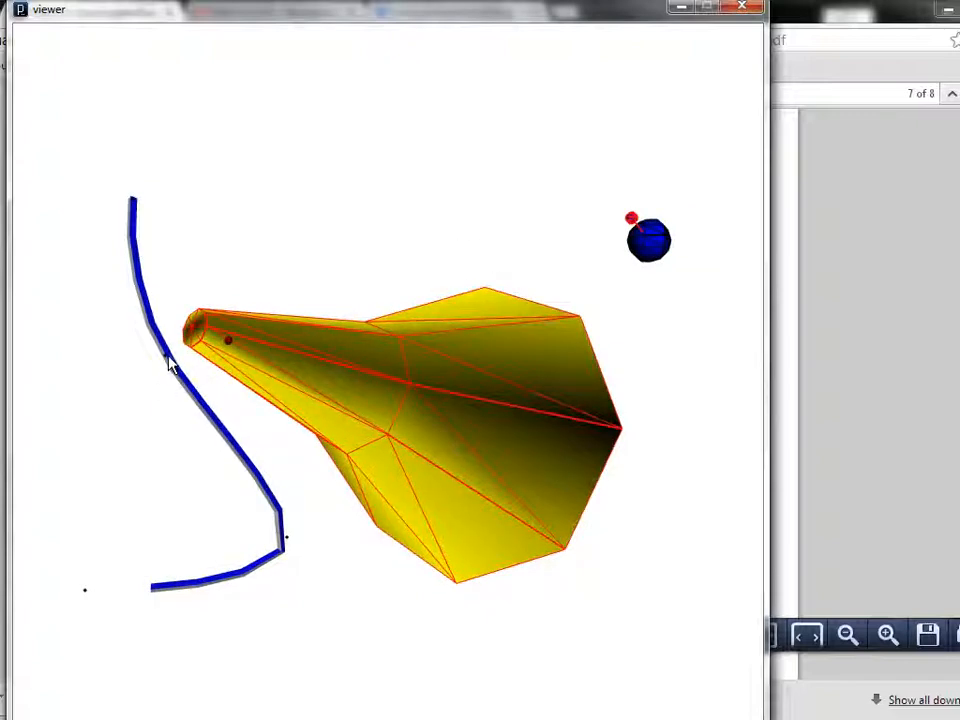
Orbit the morphing yellow solid to view its wide end and sides along the curve.
left_click_drag(170, 365, 335, 135)
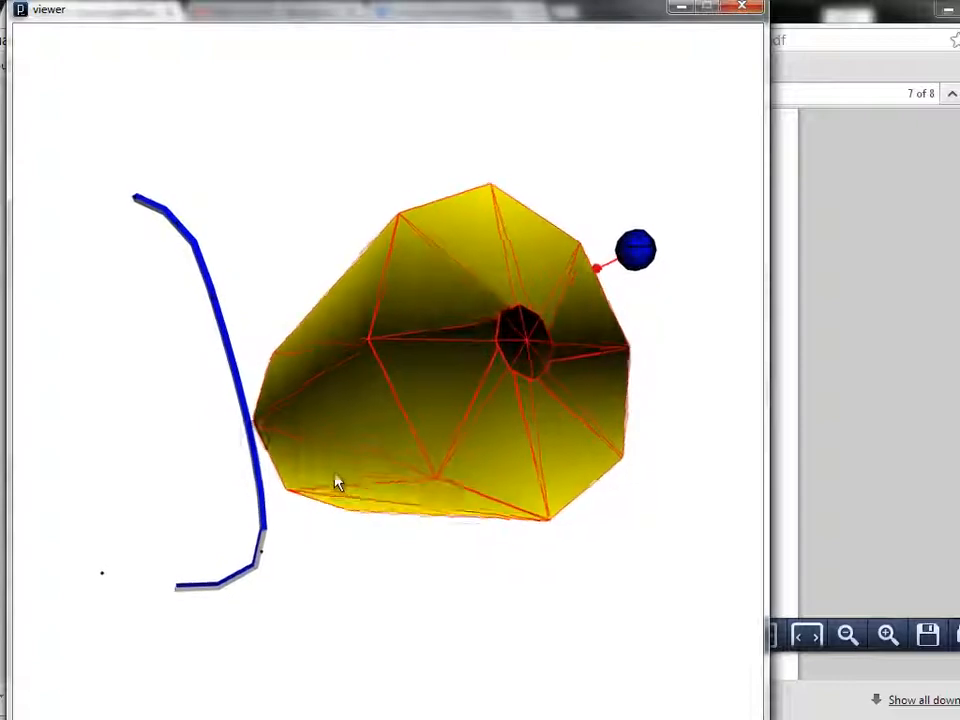
left_click_drag(337, 483, 370, 510)
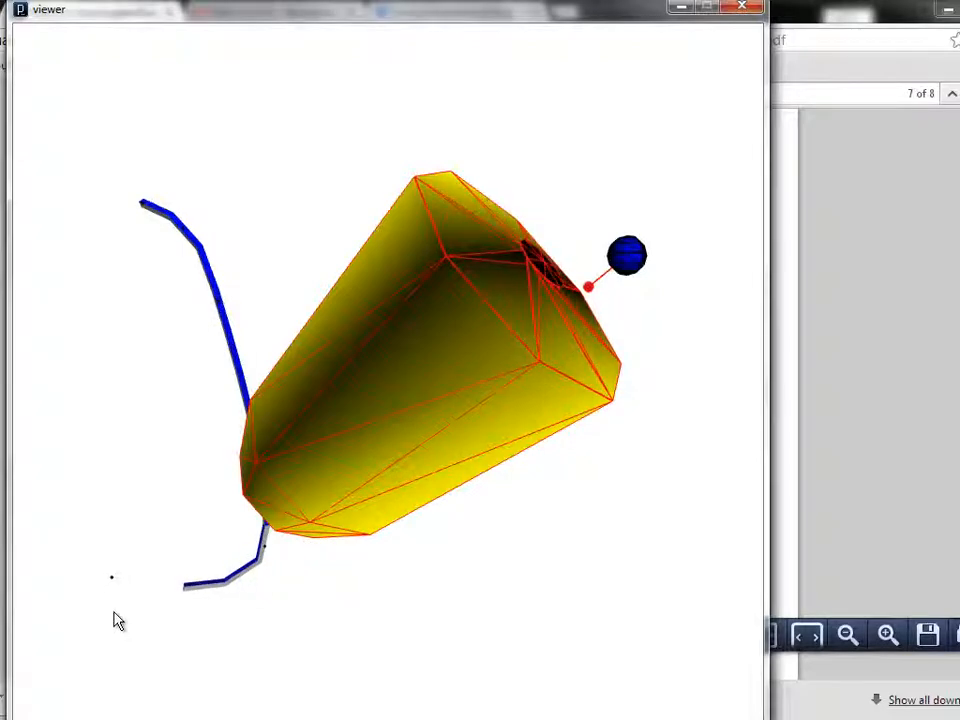
left_click_drag(118, 620, 222, 555)
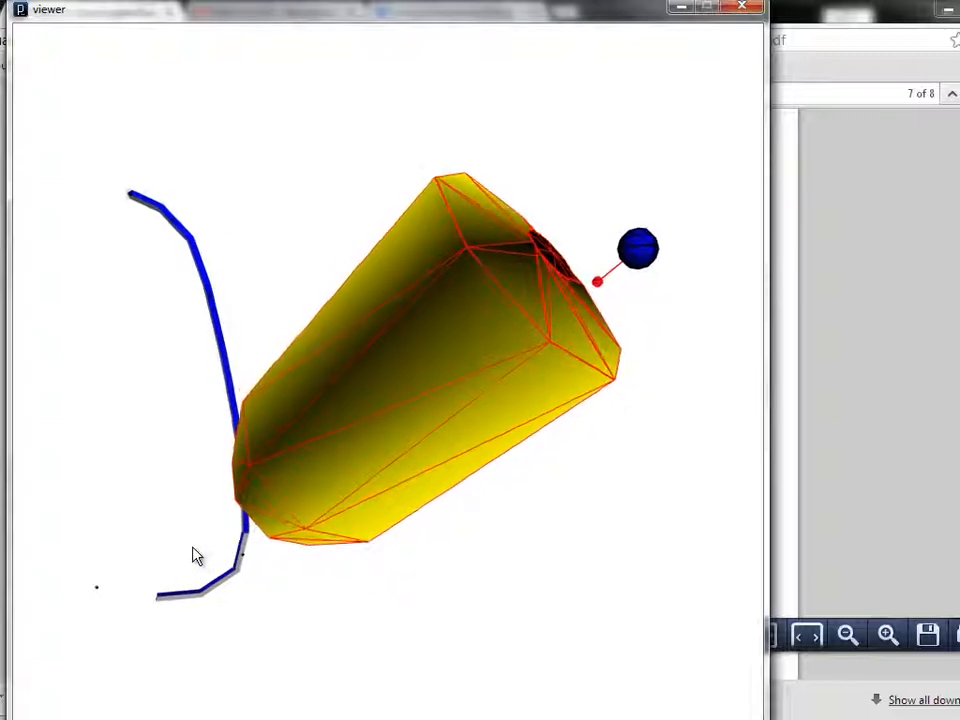
left_click_drag(197, 555, 475, 390)
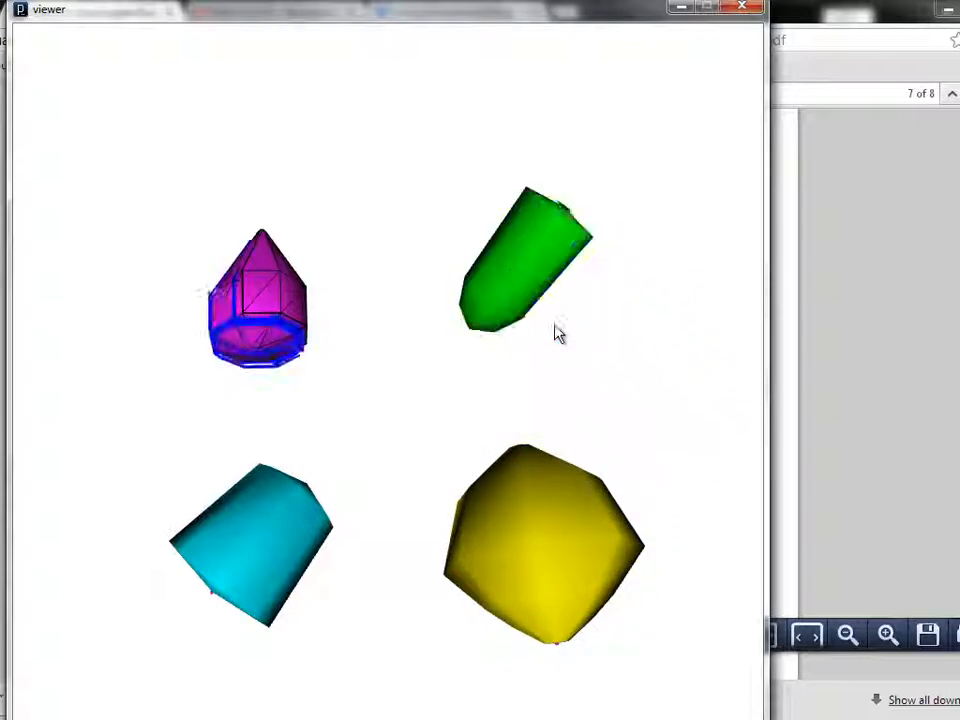
left_click_drag(255, 300, 220, 390)
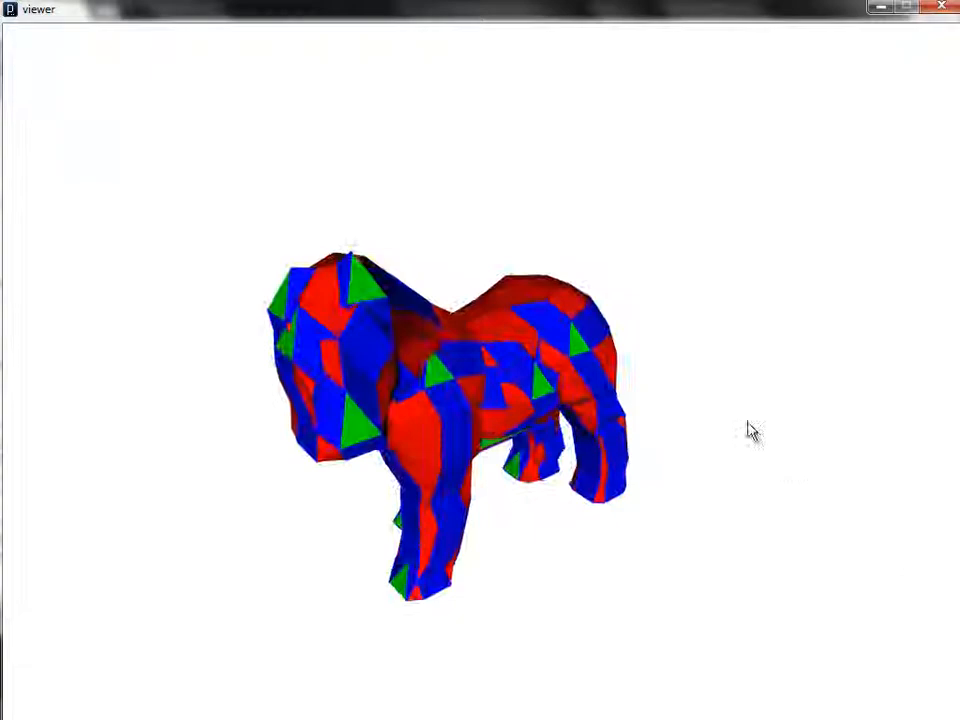
Turn the red, blue and green horse to a side view showing head, neck and legs.
left_click_drag(753, 430, 723, 457)
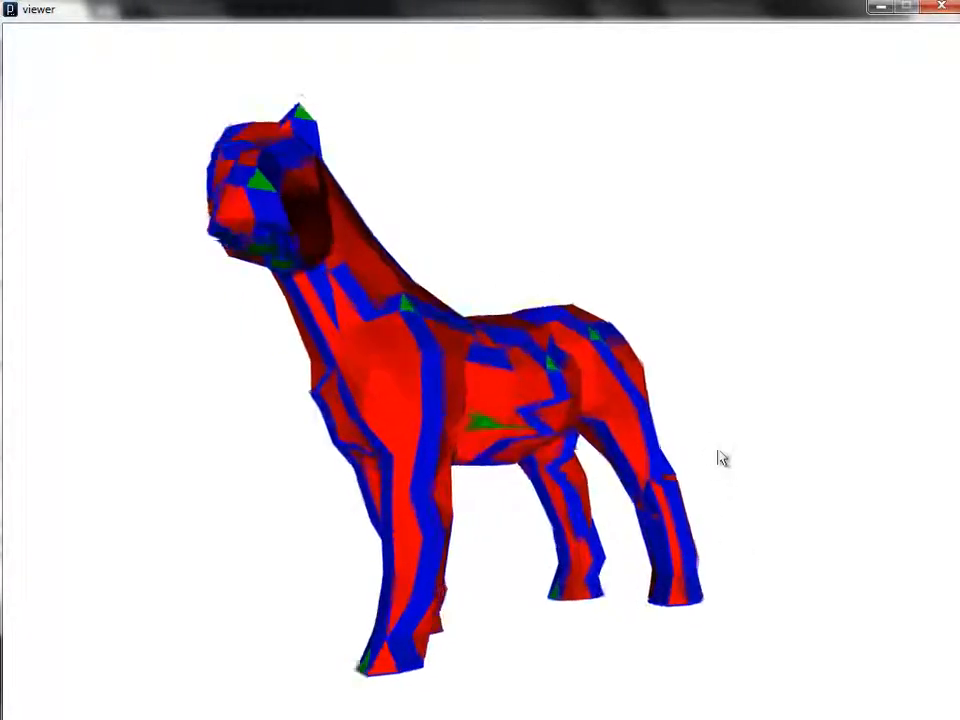